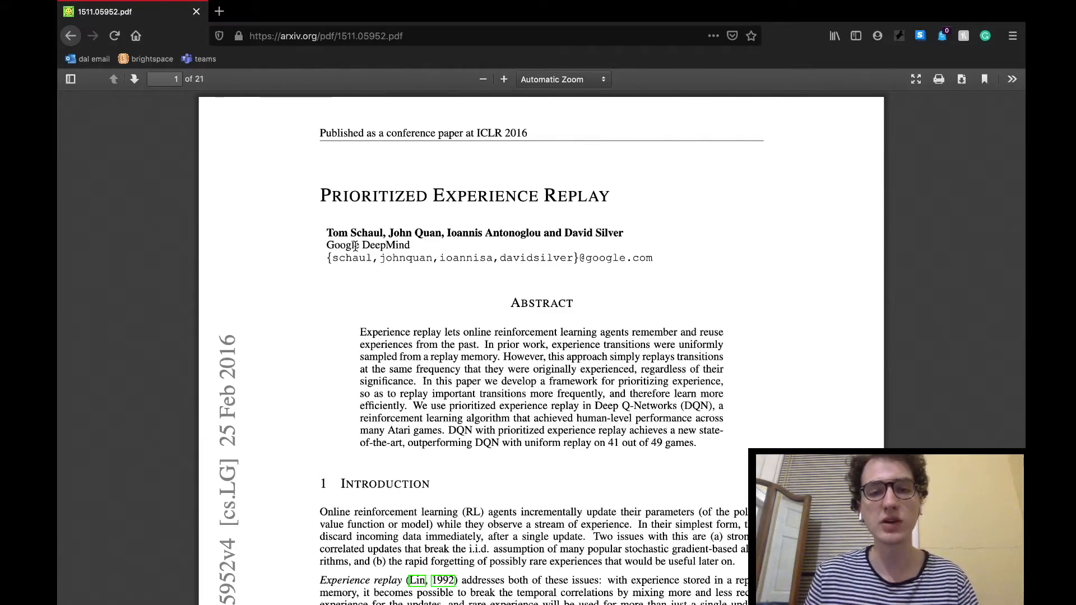
scroll("down", 3)
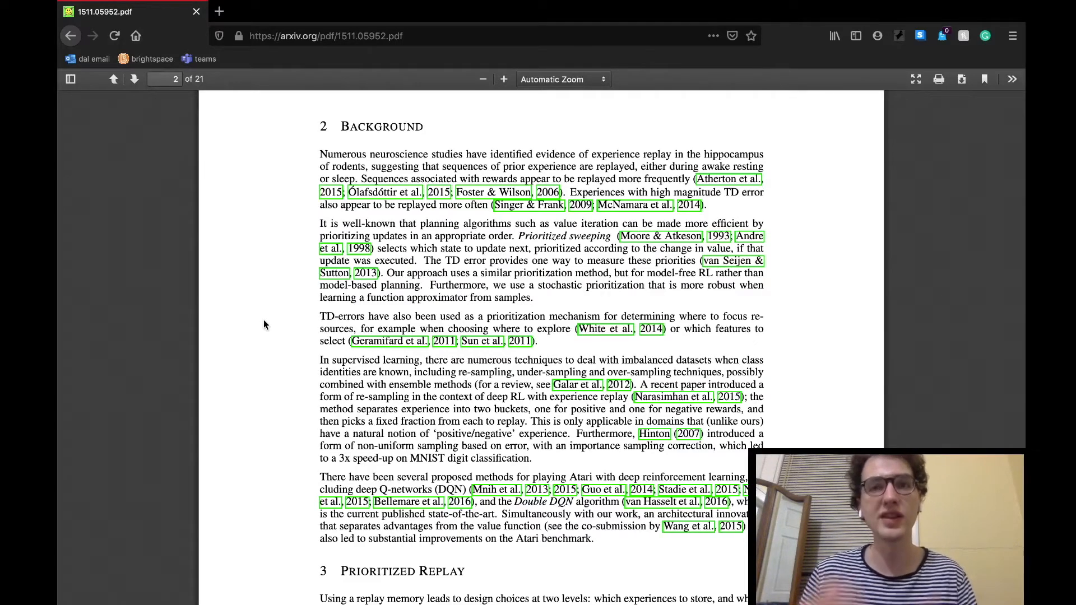
scroll("down", 3)
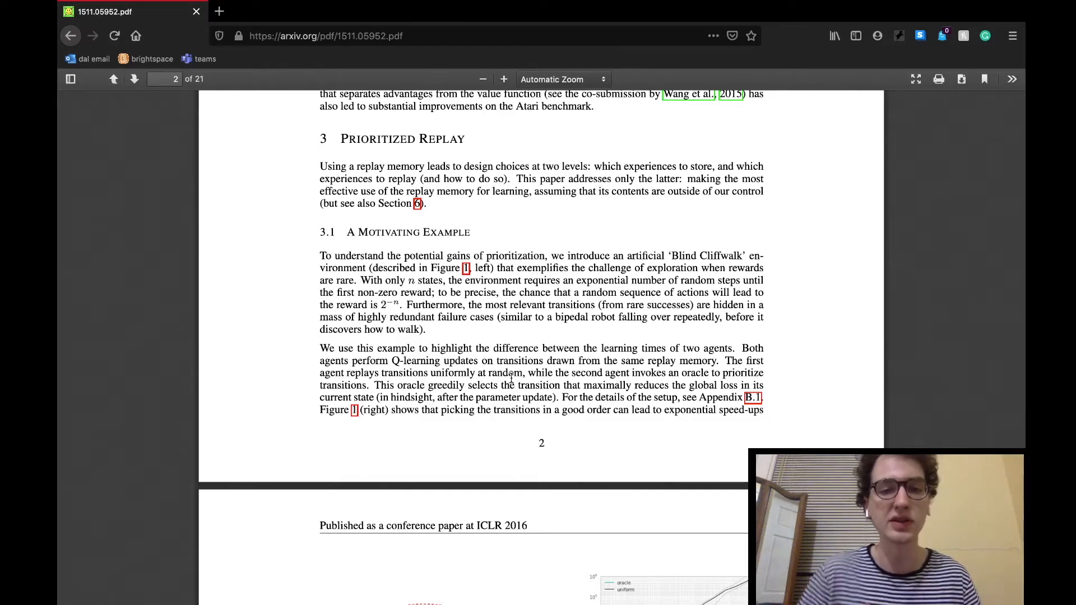
scroll("down", 3)
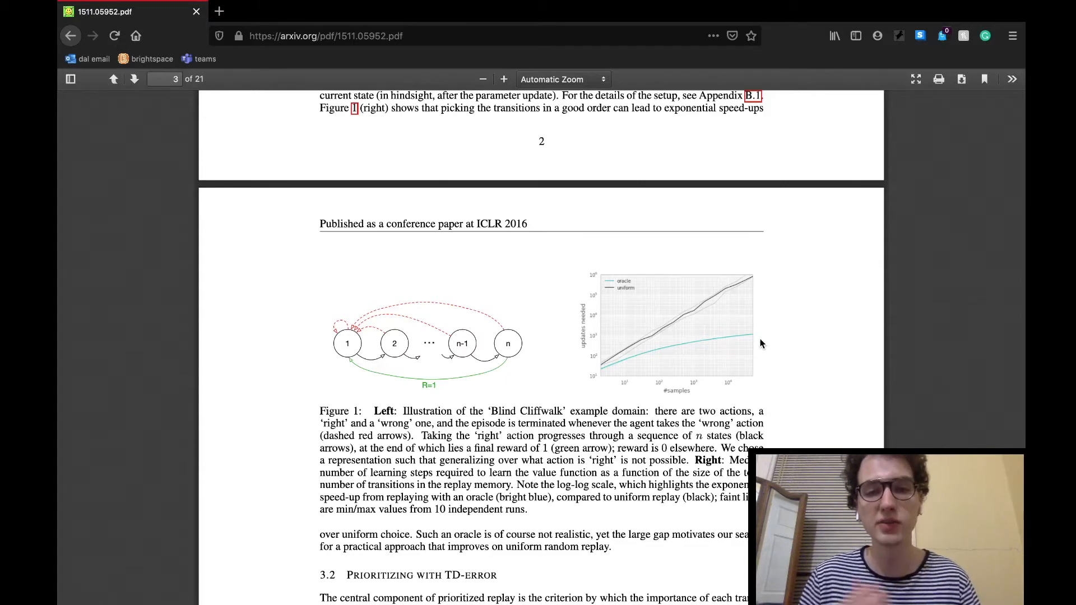
mouse_move(753, 289)
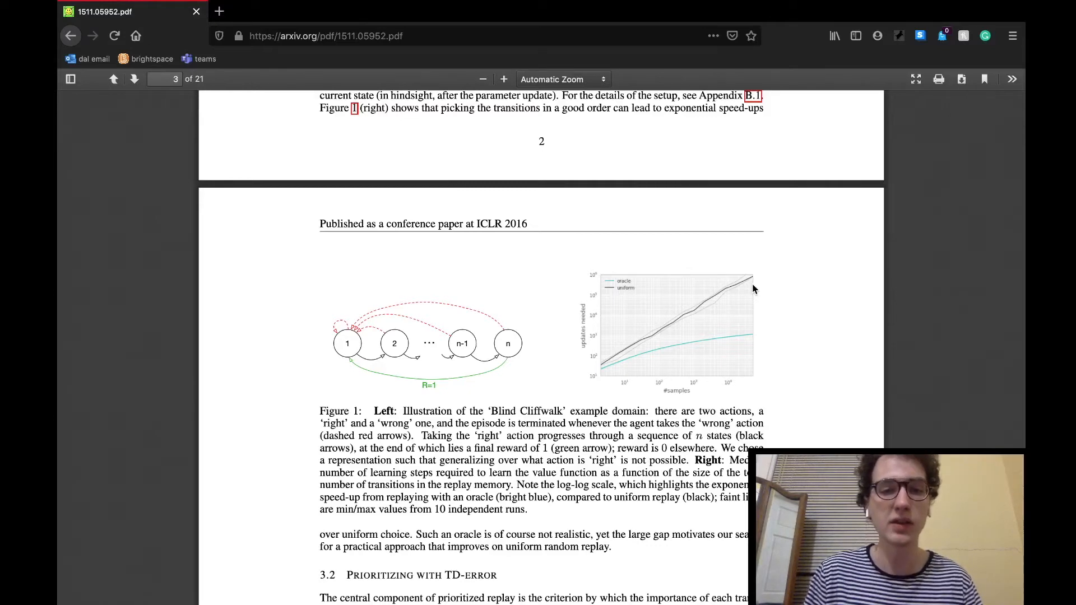
scroll("down", 3)
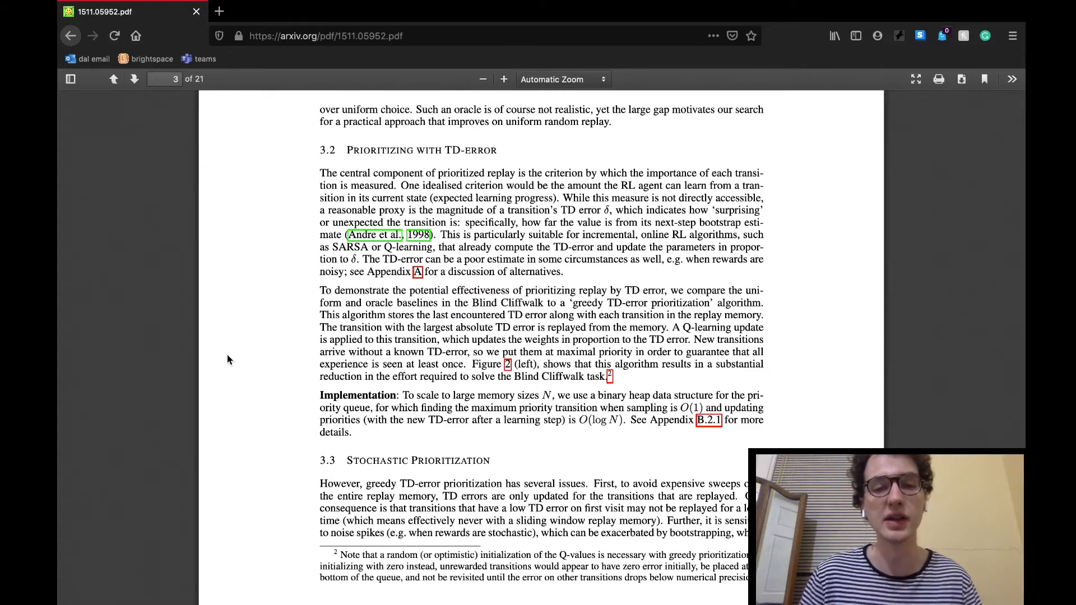
scroll("down", 3)
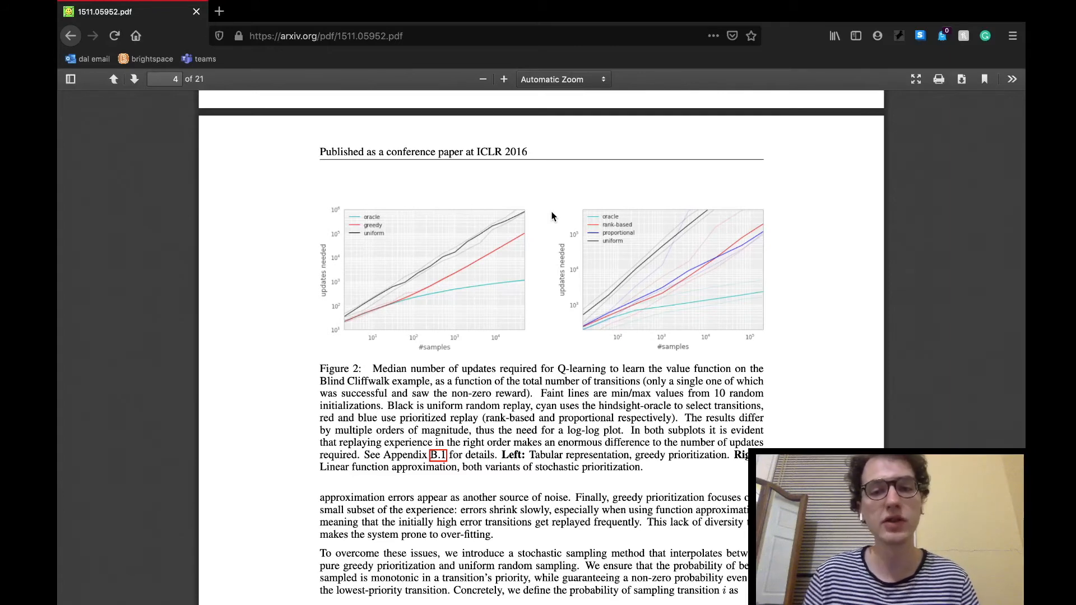
scroll("down", 3)
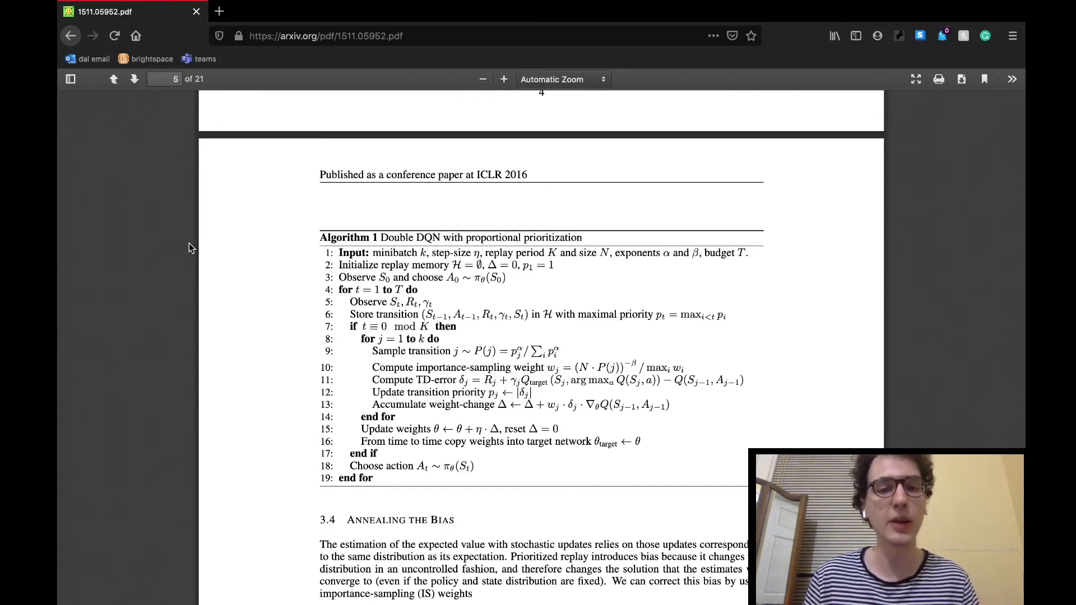
scroll("down", 3)
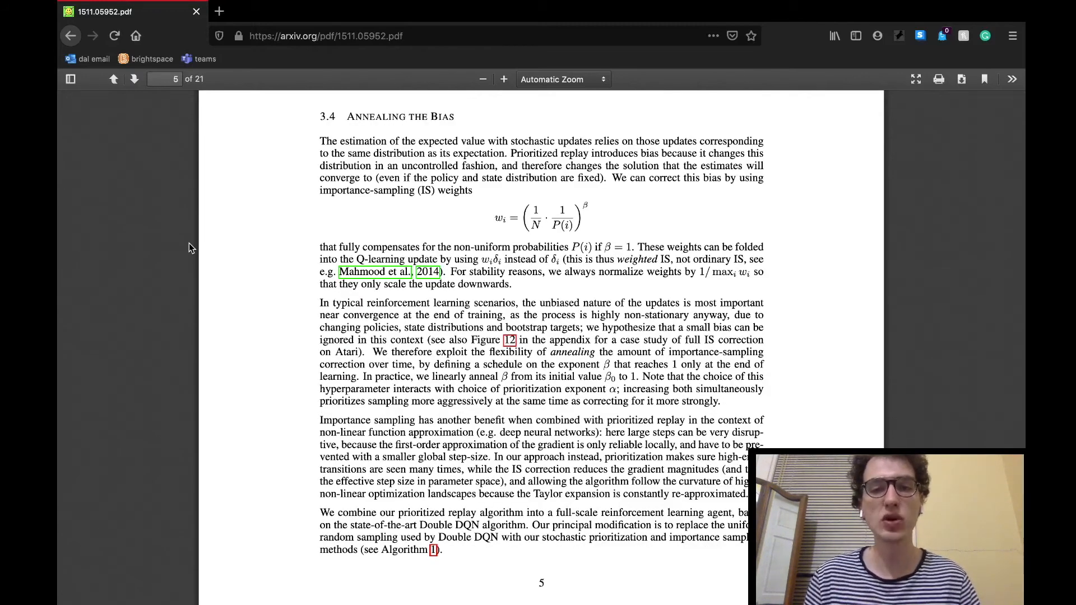